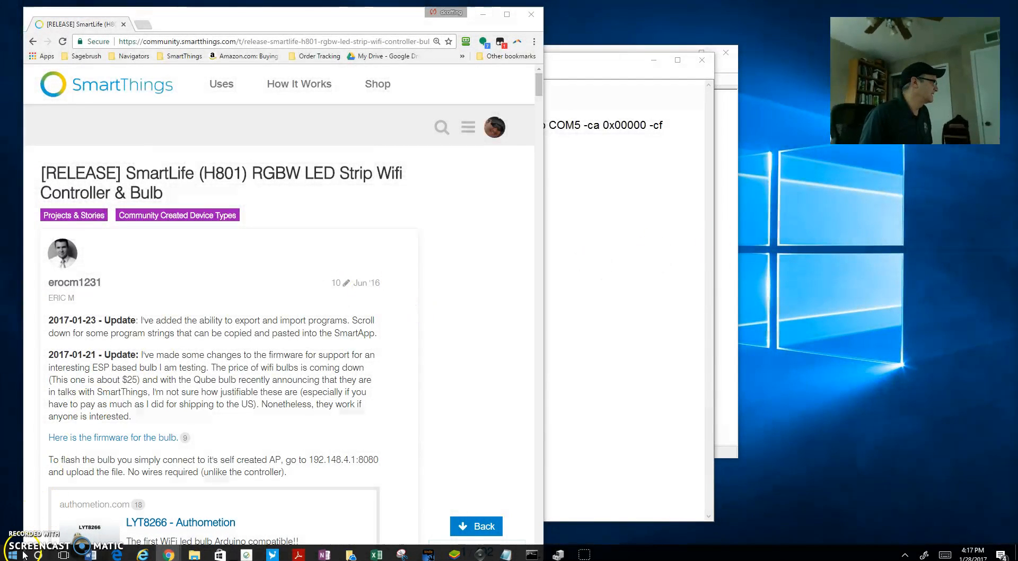
Step: Open the Start button's power-user menu to launch Device Manager
right_click(11, 556)
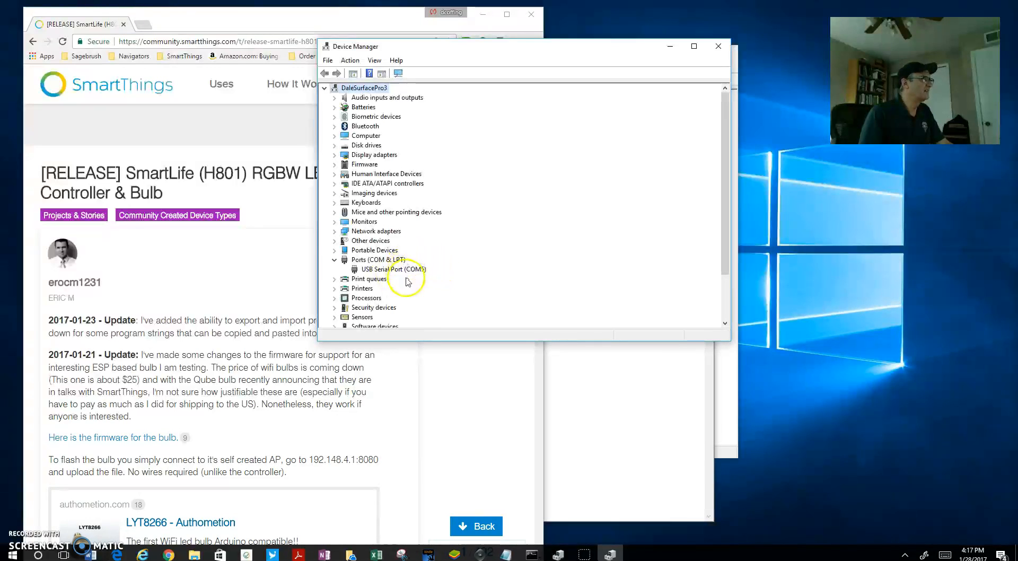
mouse_move(427, 281)
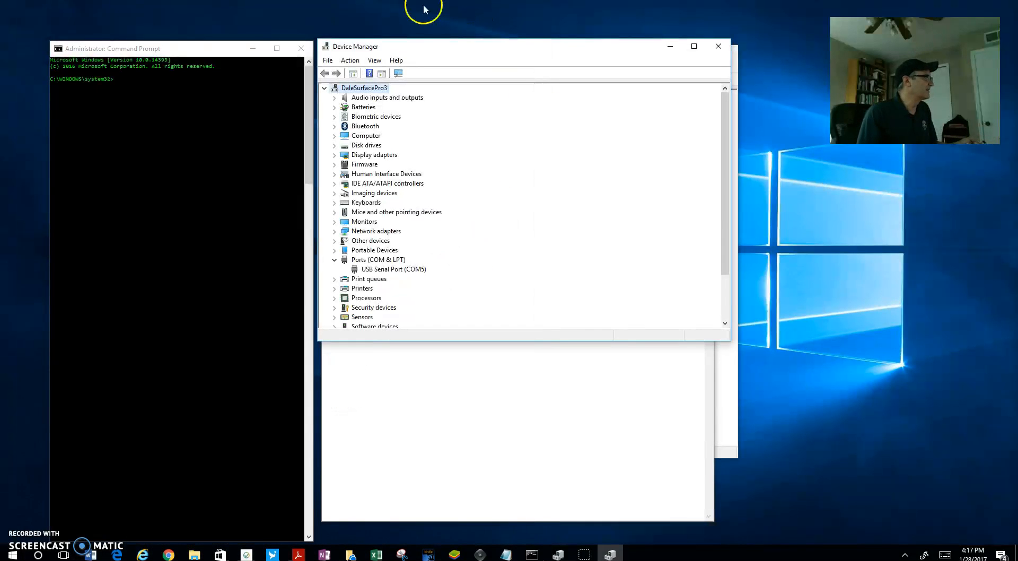
mouse_move(182, 286)
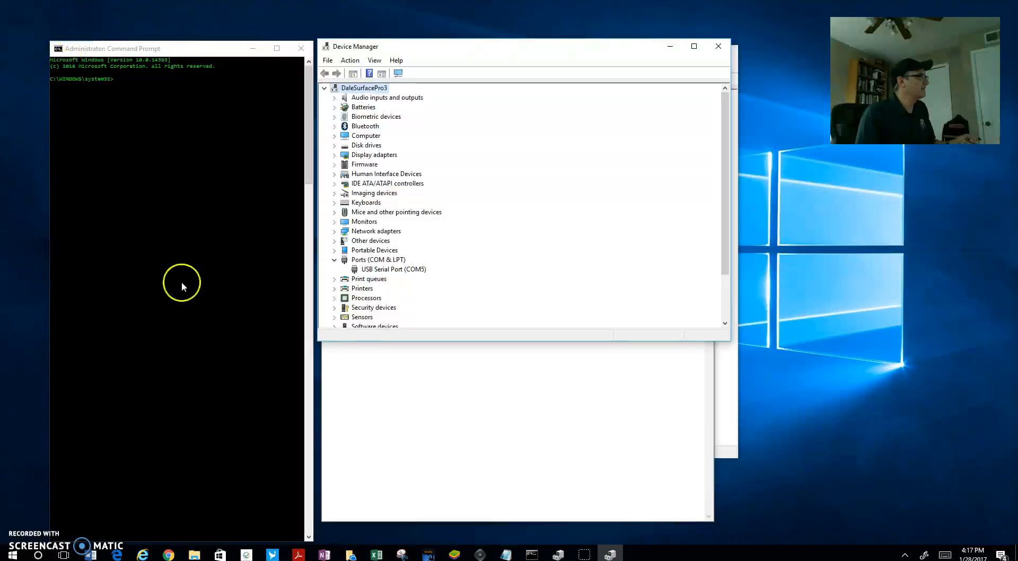
mouse_move(159, 182)
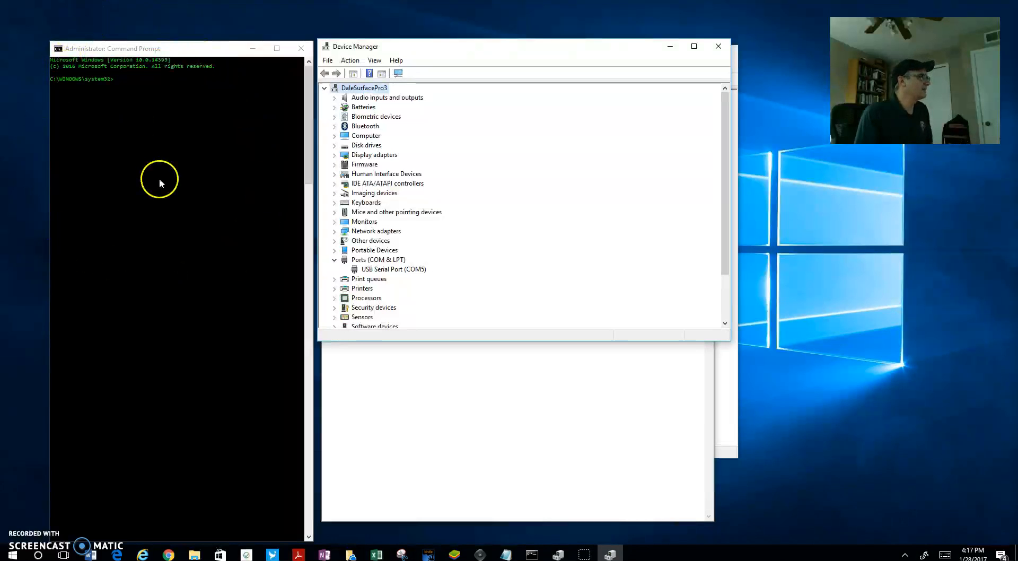
mouse_move(56, 460)
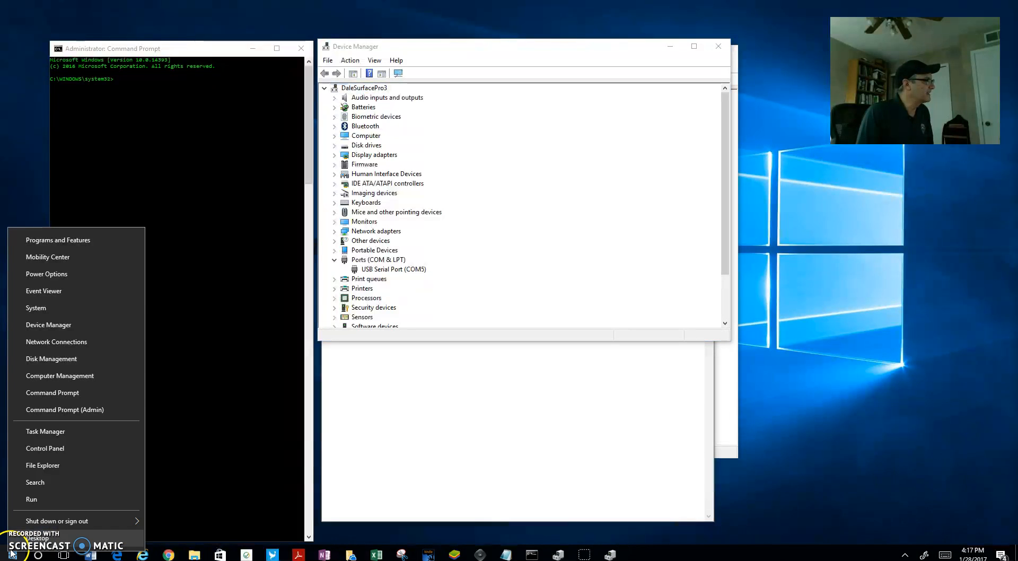
mouse_move(64, 408)
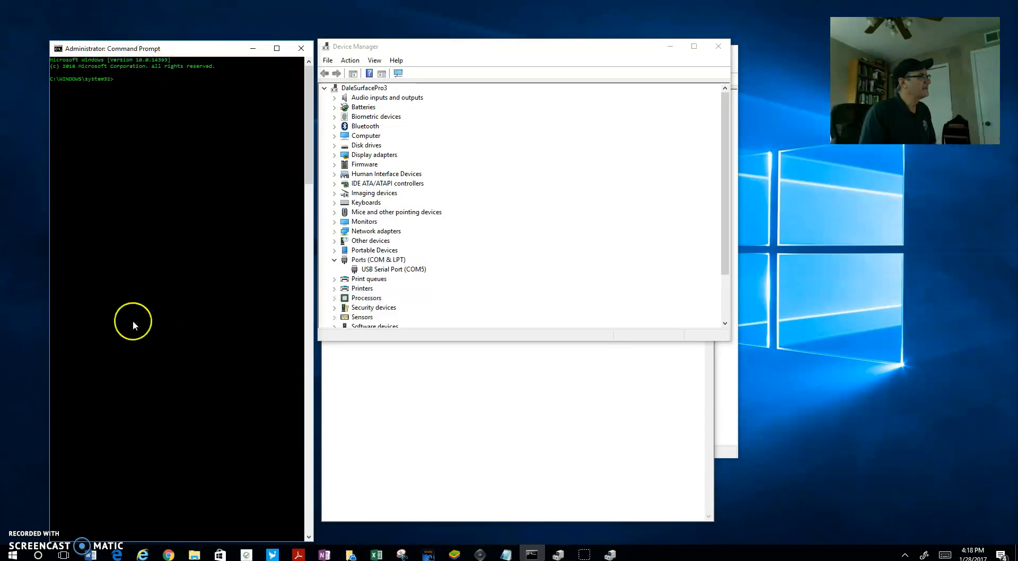
mouse_move(168, 392)
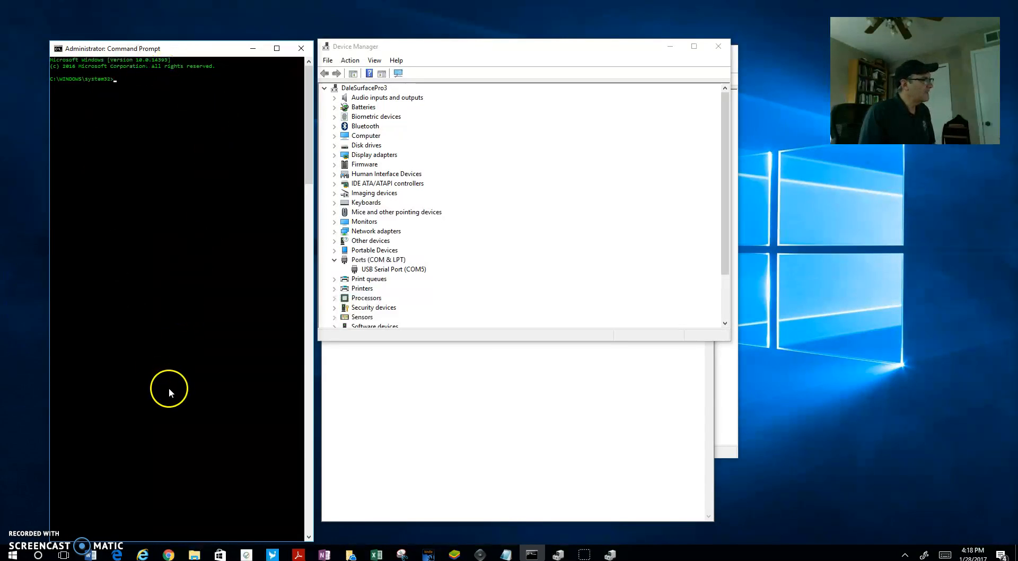
mouse_move(290, 185)
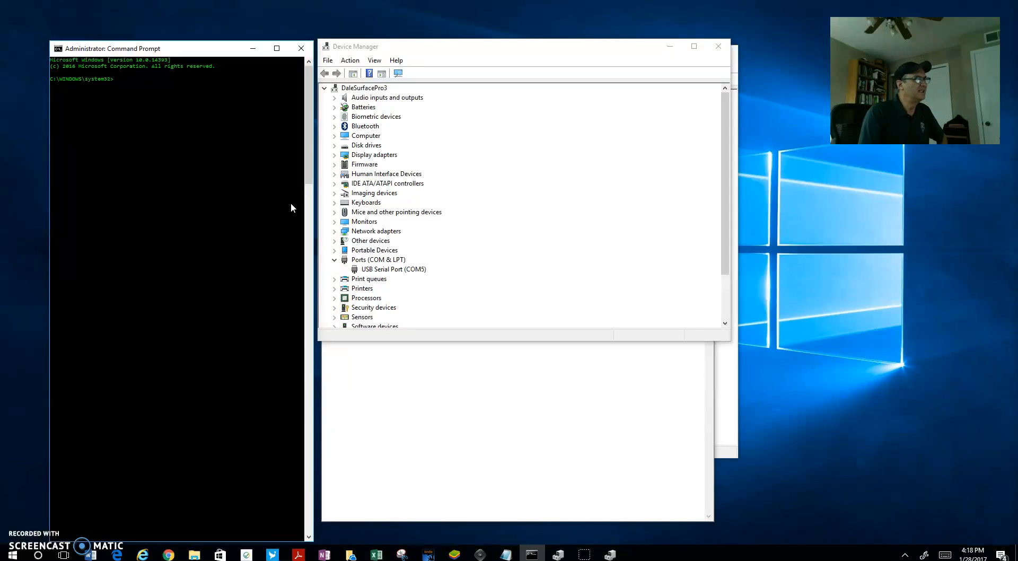
mouse_move(295, 218)
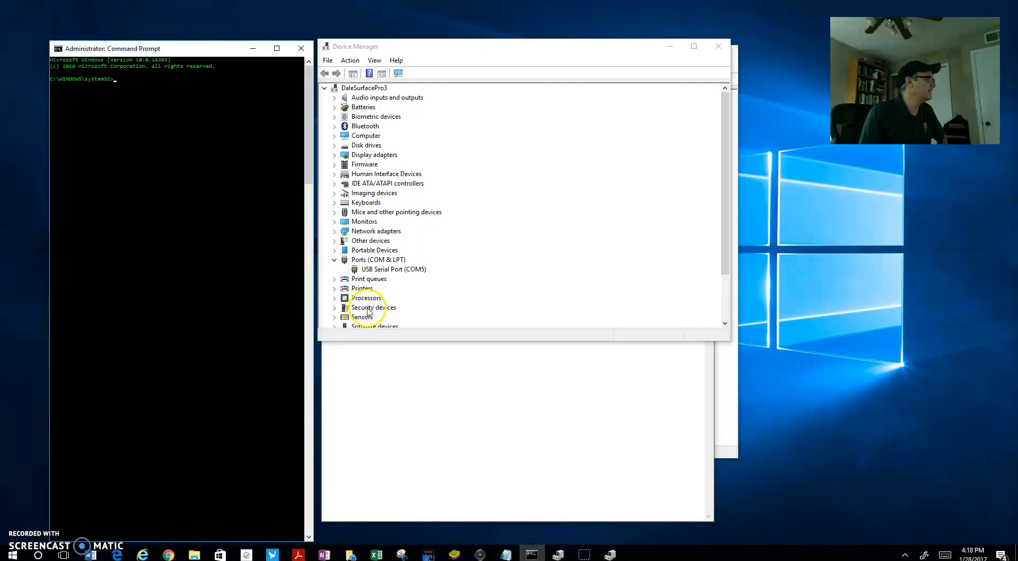
mouse_move(406, 387)
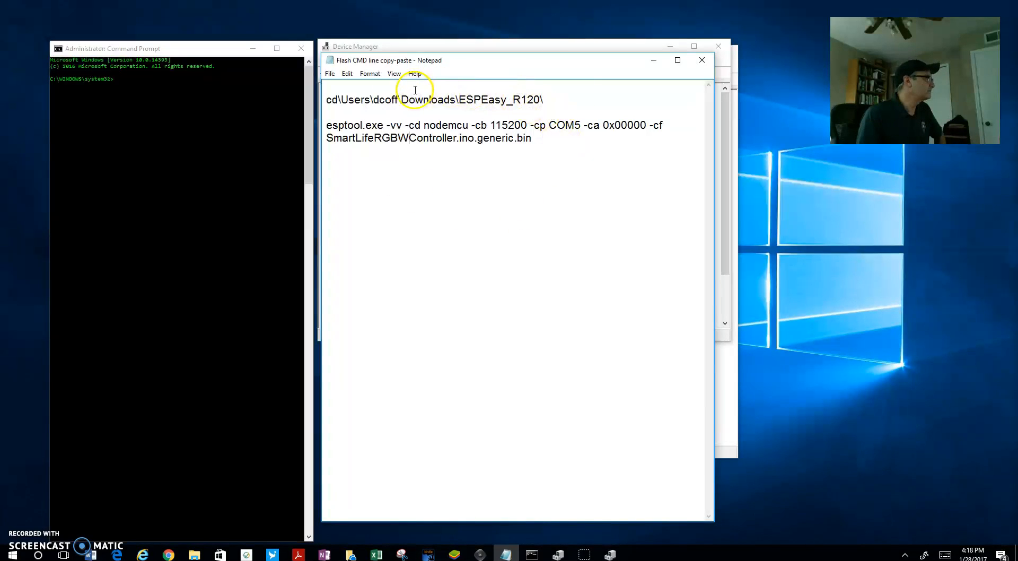
mouse_move(548, 101)
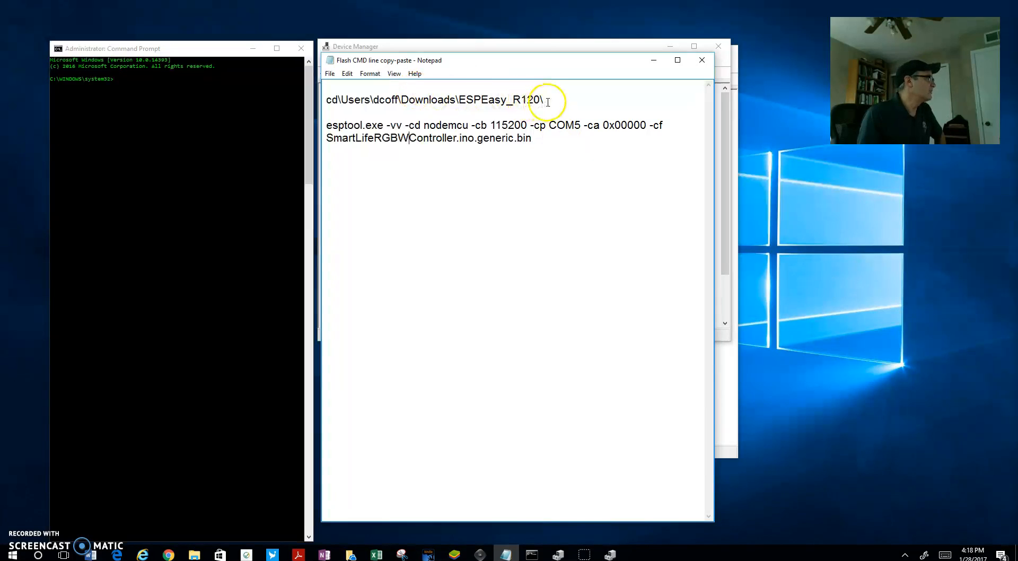
Step: Copy the cd command for the Downloads\ESPEasy_R120 folder from the Notepad flash notes
drag(371, 100, 543, 99)
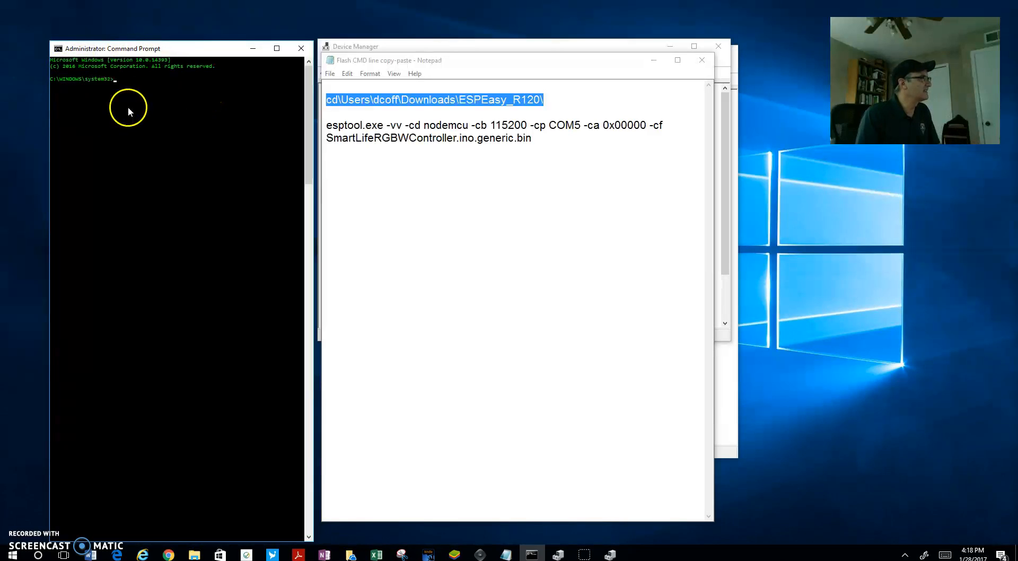
right_click(128, 107)
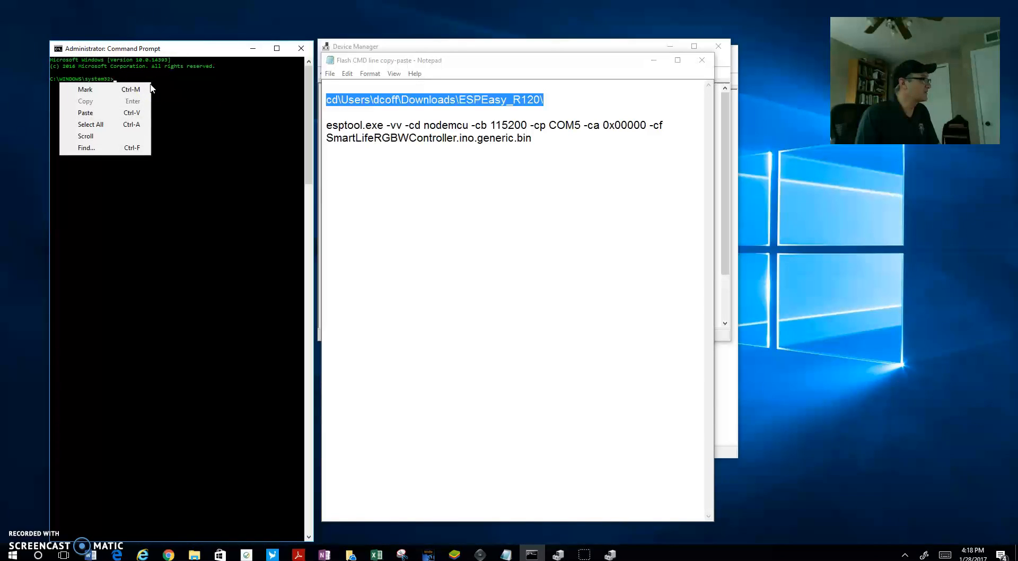
Step: Paste the cd Downloads\ESPEasy_R120 command into the admin Command Prompt
click(85, 112)
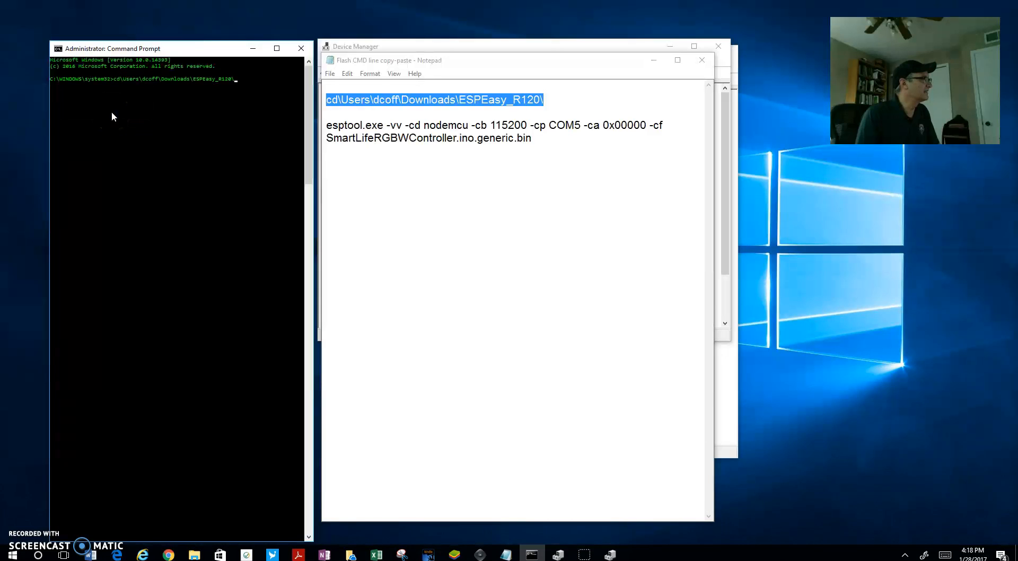
mouse_move(113, 92)
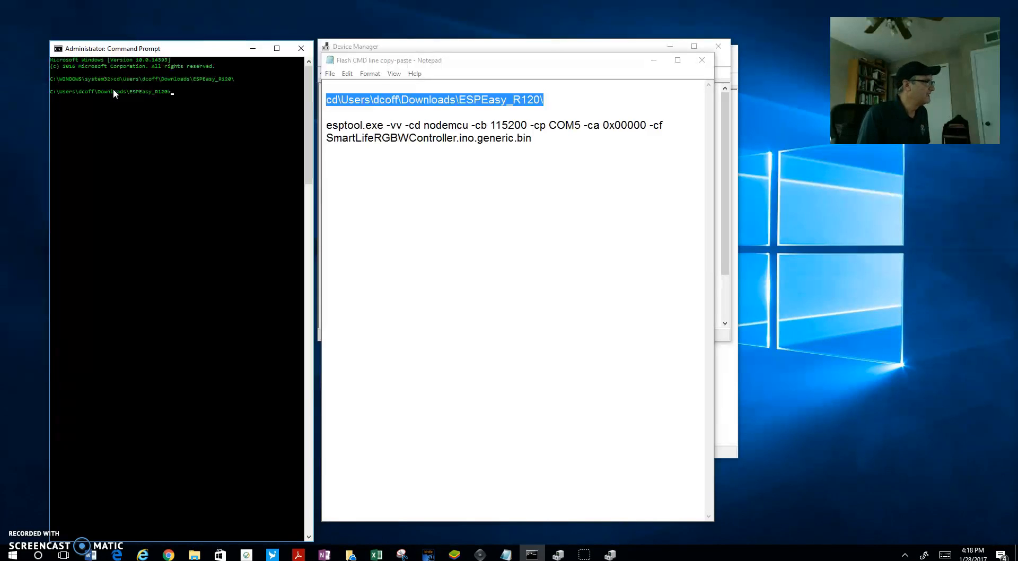
mouse_move(163, 100)
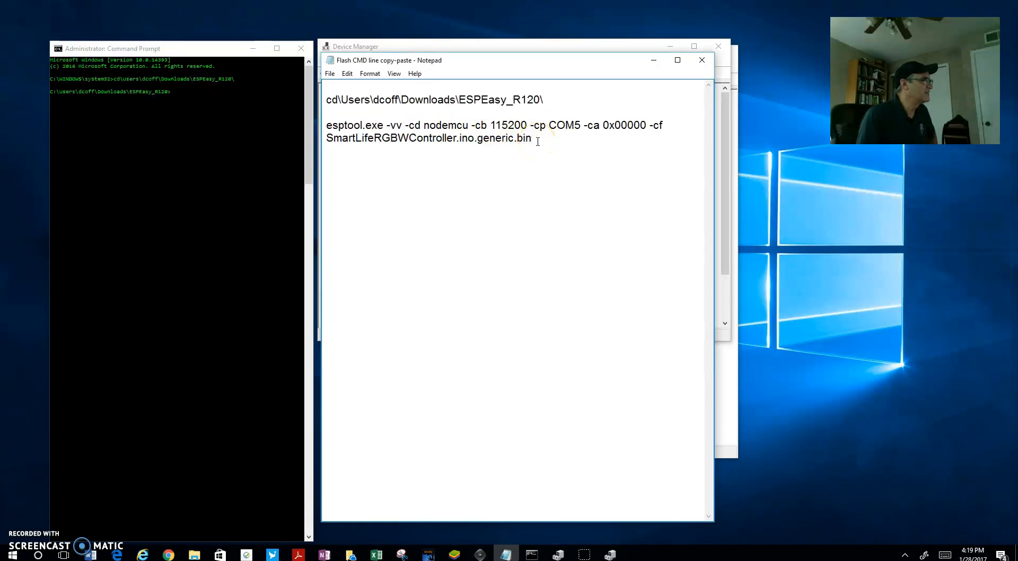
Step: Copy the esptool COM5 flash command from Notepad and paste it at the prompt
drag(359, 138, 531, 138)
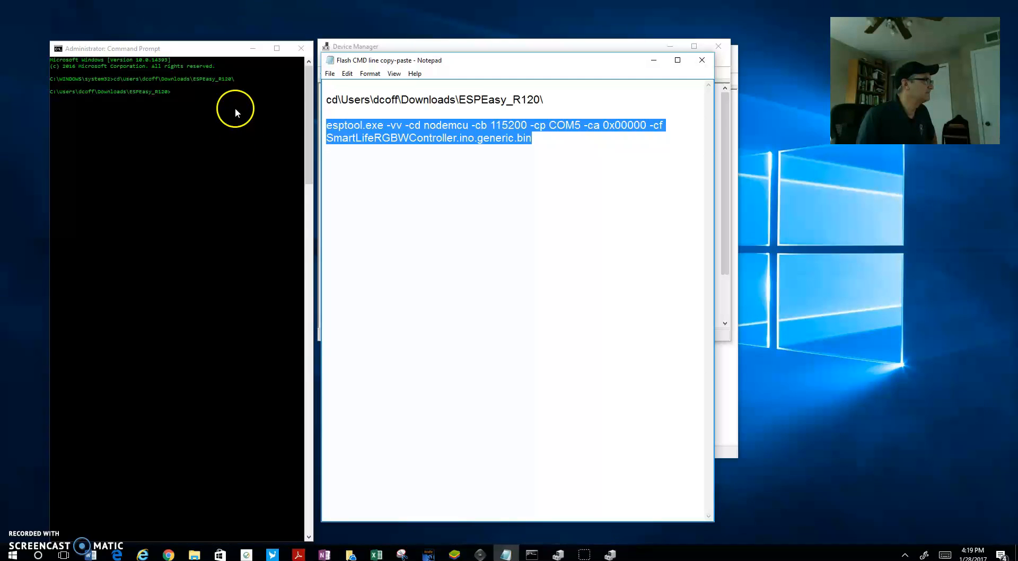
right_click(228, 94)
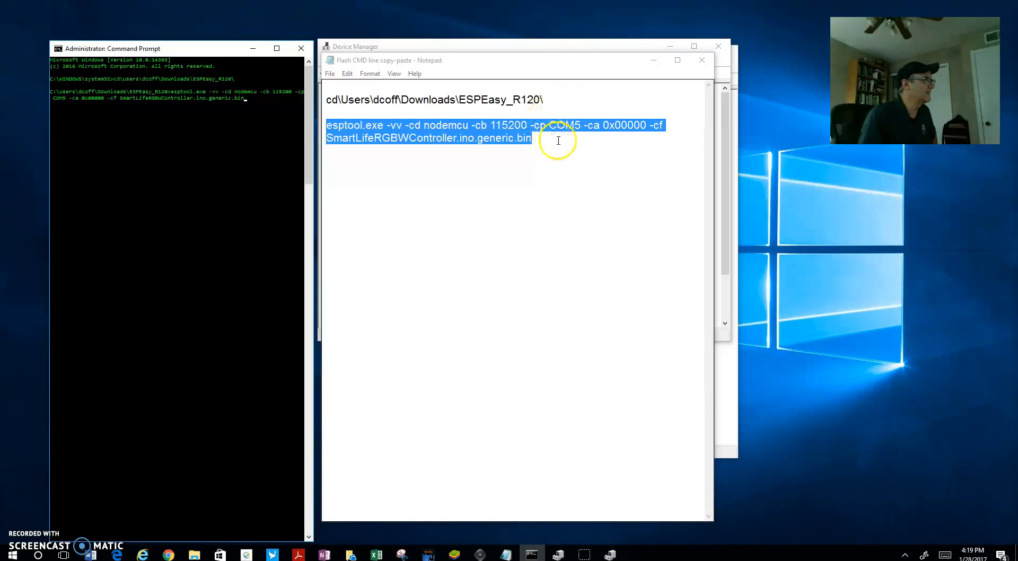
mouse_move(576, 137)
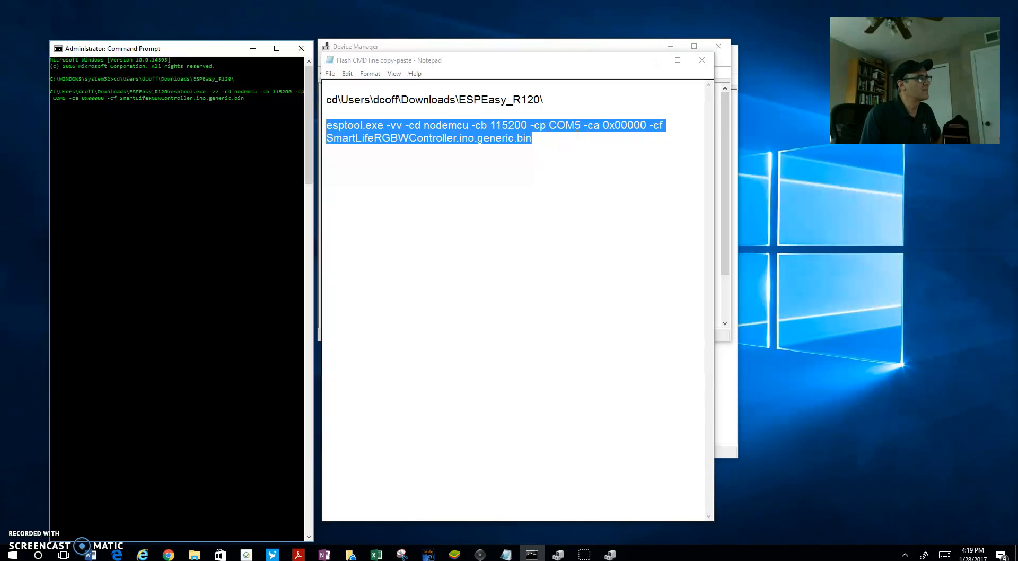
click(572, 125)
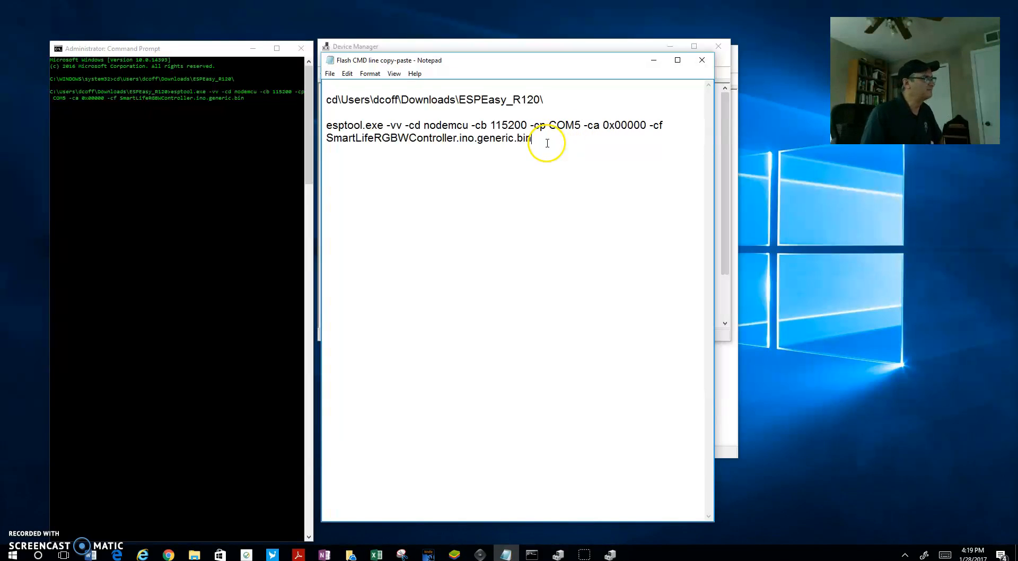
mouse_move(286, 125)
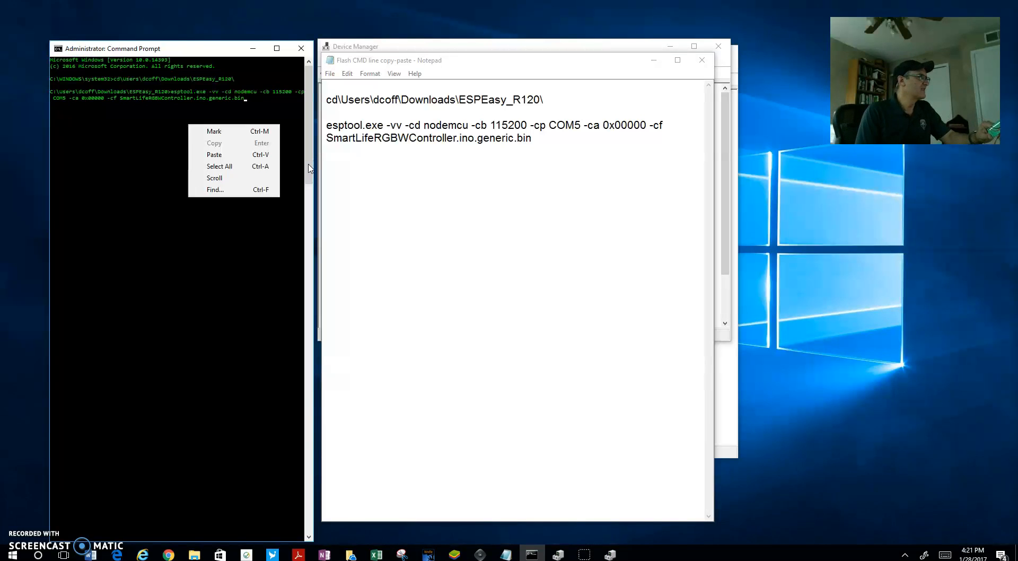
Step: Run the pasted esptool command to flash SmartLifeRGBWController firmware to the H801
click(252, 104)
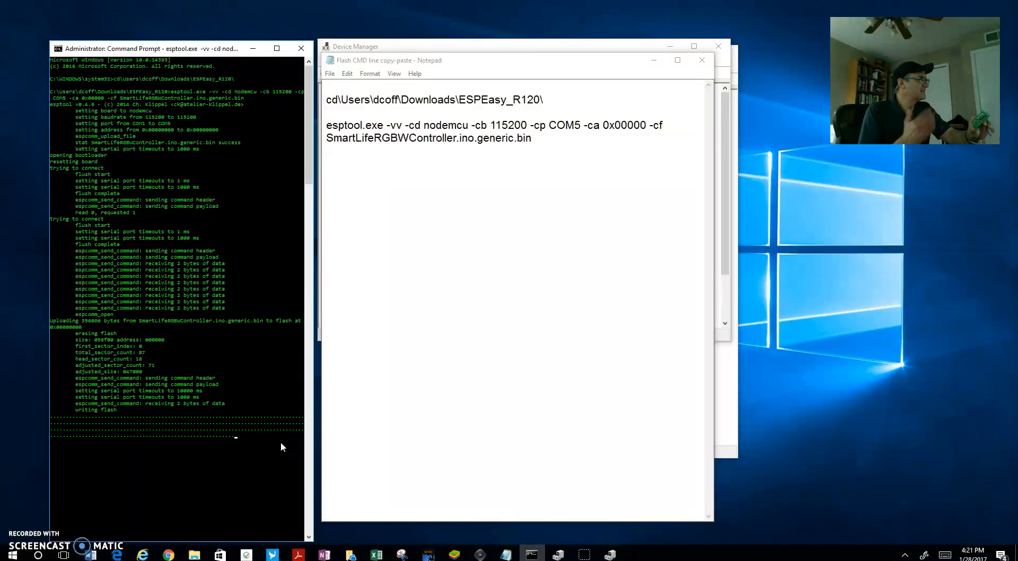
mouse_move(272, 443)
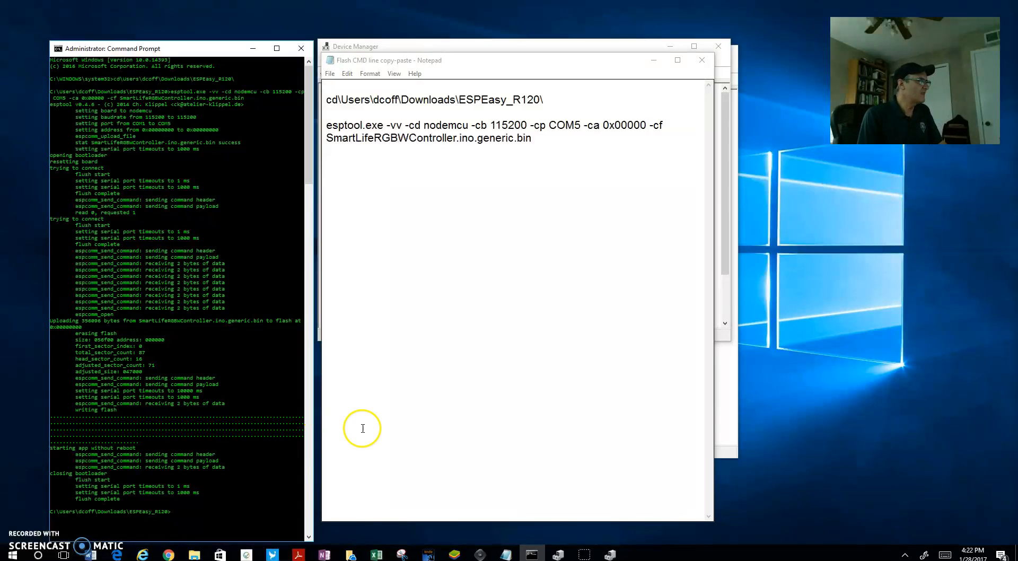
mouse_move(864, 431)
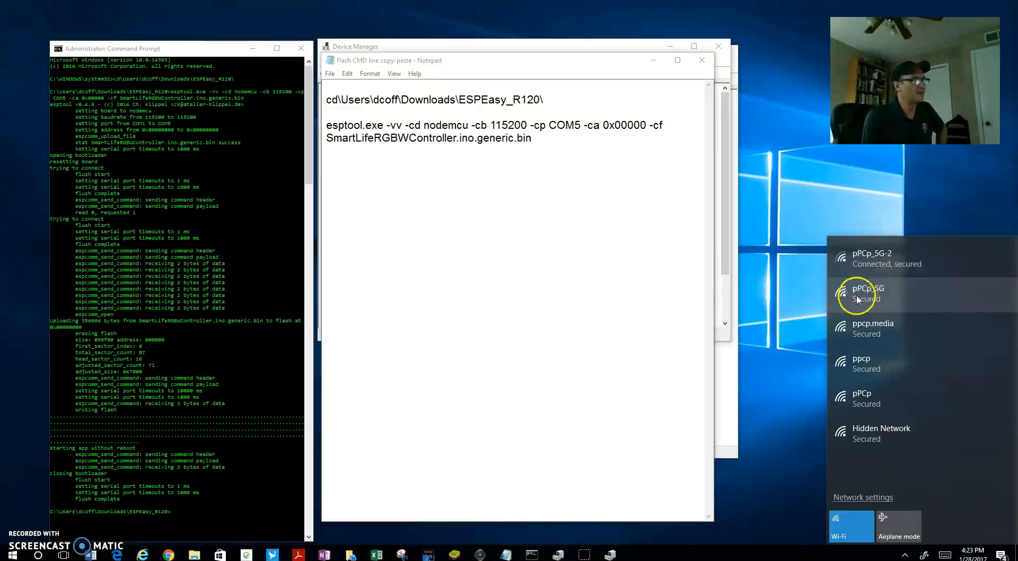
mouse_move(854, 457)
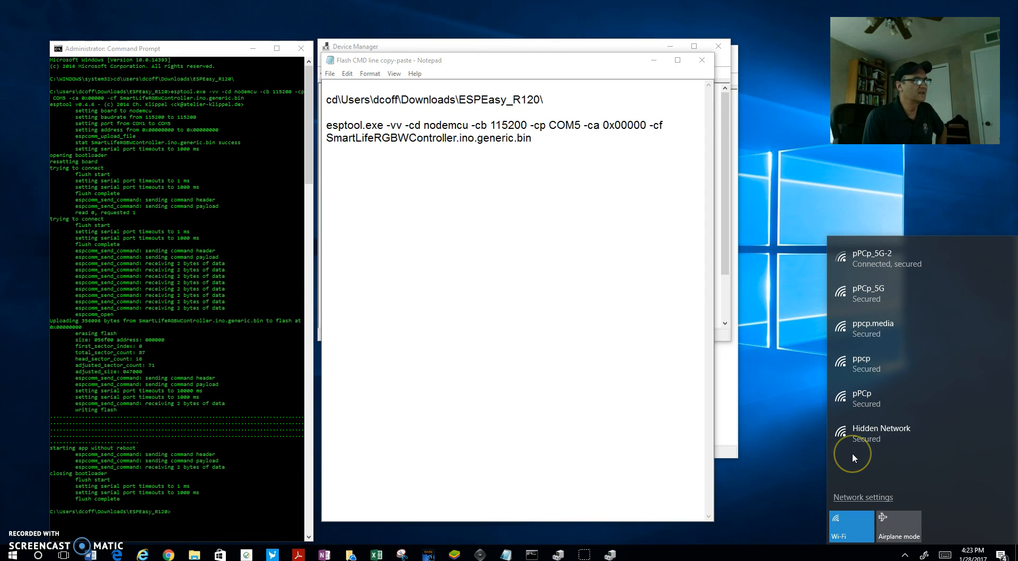